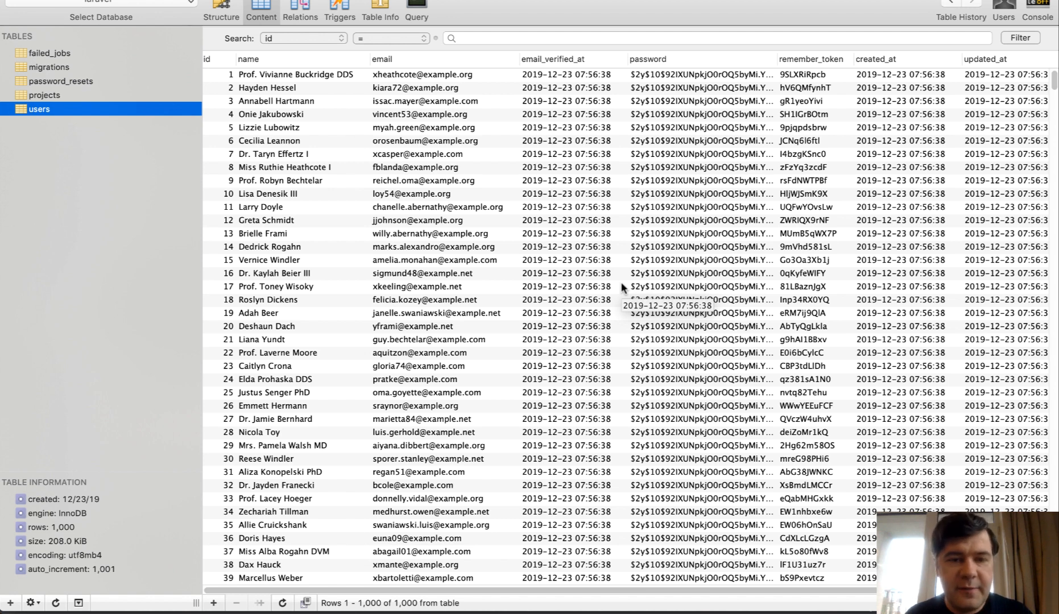
{"action": "mouse_move", "coordinate": [587, 353]}
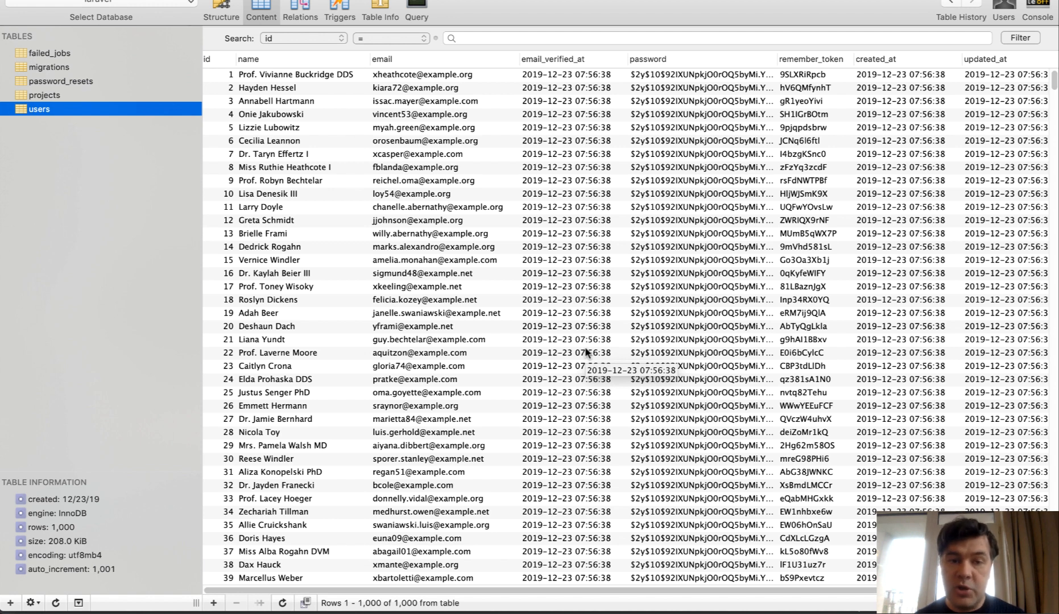
{"action": "mouse_move", "coordinate": [621, 287]}
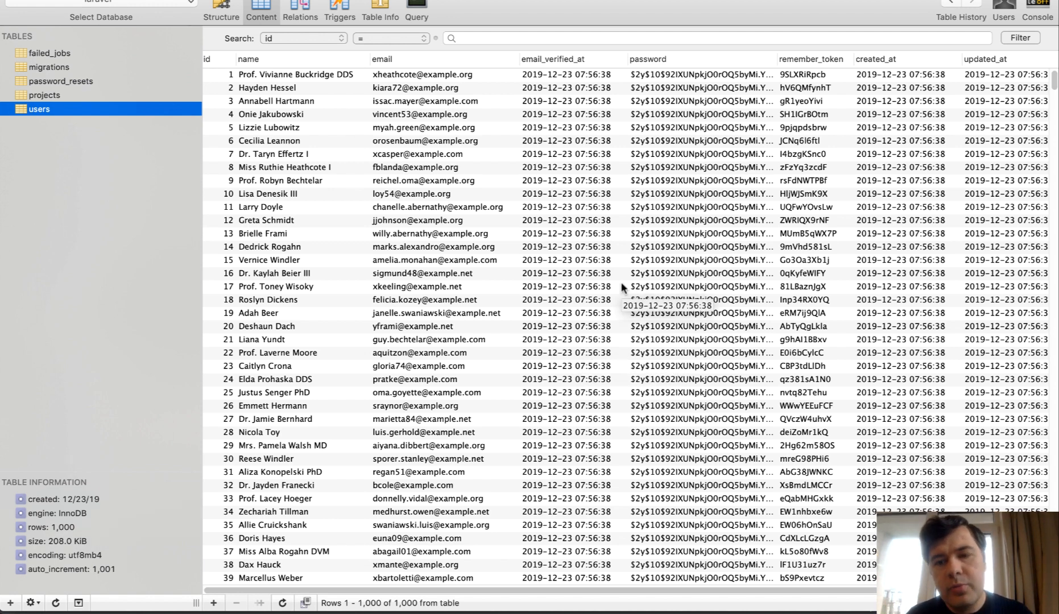
{"action": "mouse_move", "coordinate": [621, 368]}
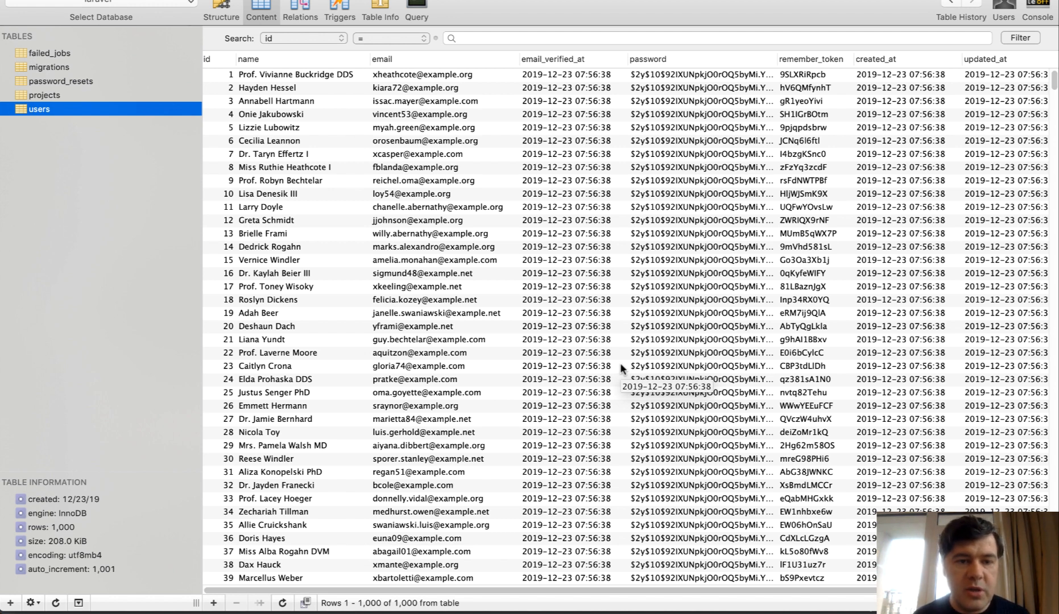
{"action": "mouse_move", "coordinate": [952, 419]}
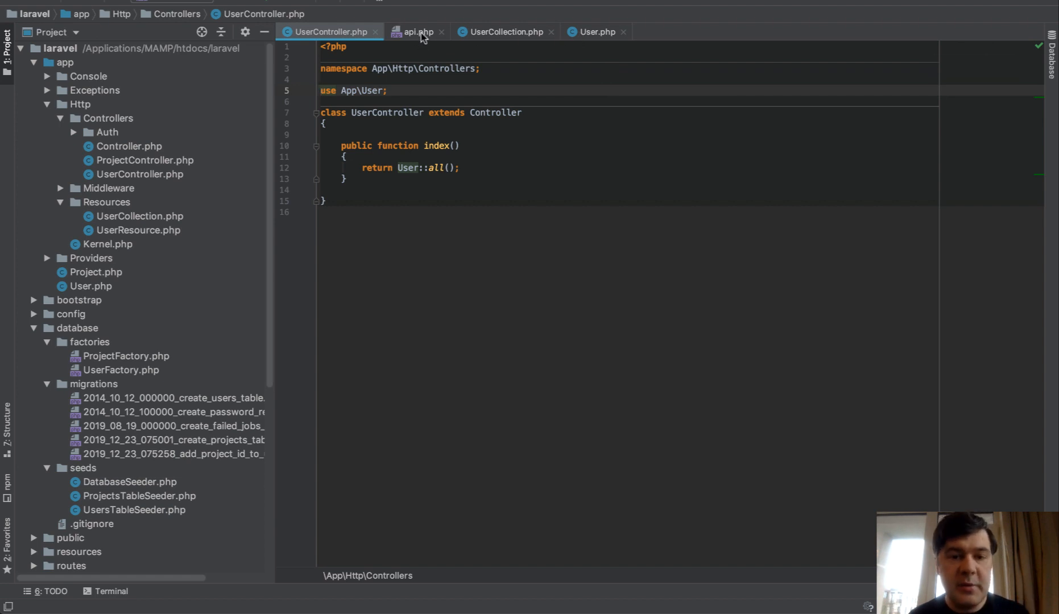
Step: Confirm in api.php that the users route uses UserController@index, then return to UserController
{"action": "left_click", "coordinate": [414, 32]}
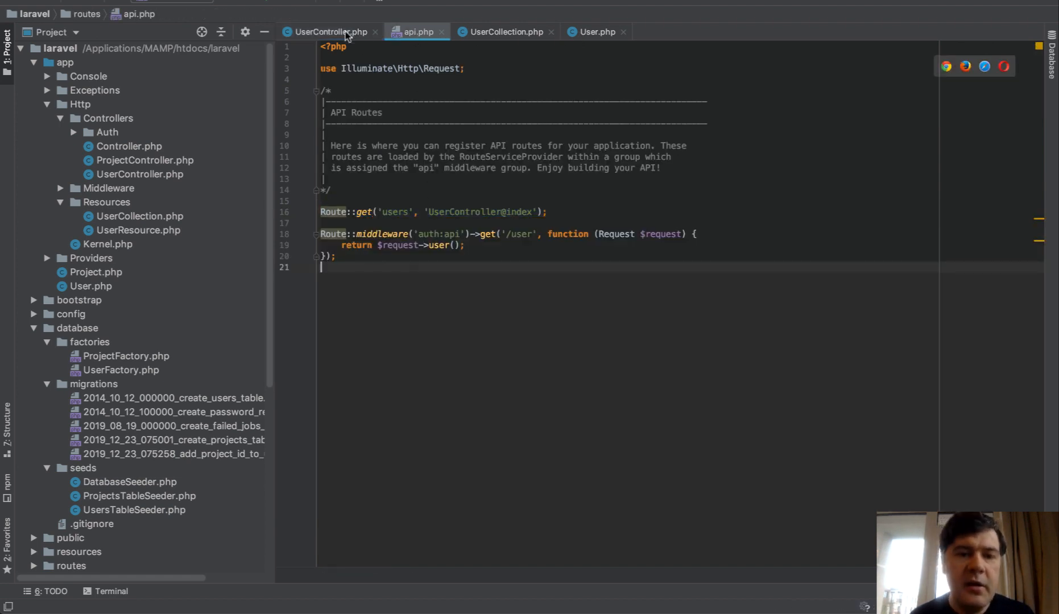
{"action": "left_click", "coordinate": [329, 32]}
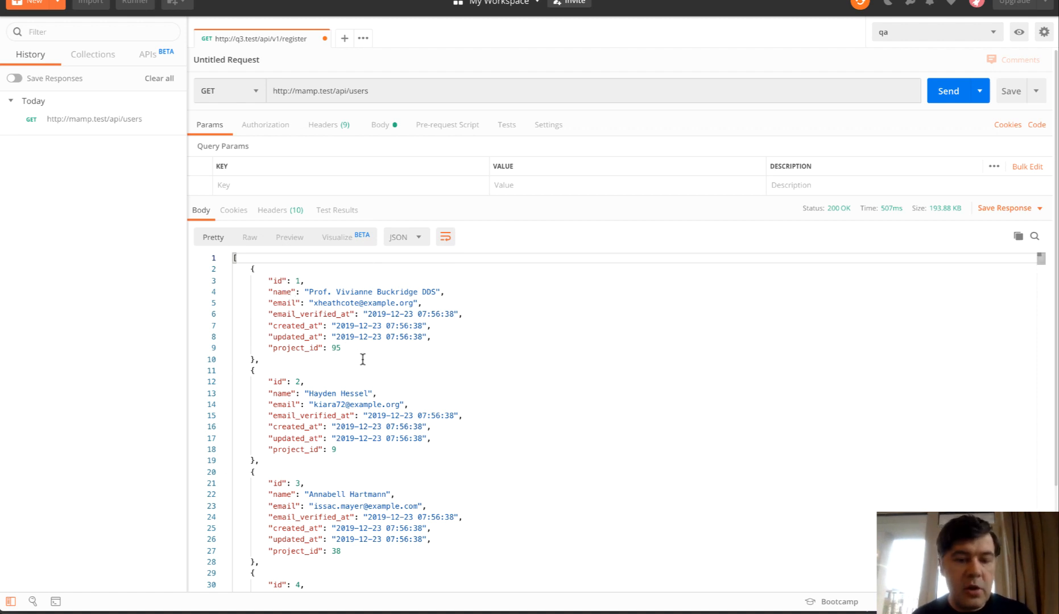
{"action": "mouse_move", "coordinate": [356, 354]}
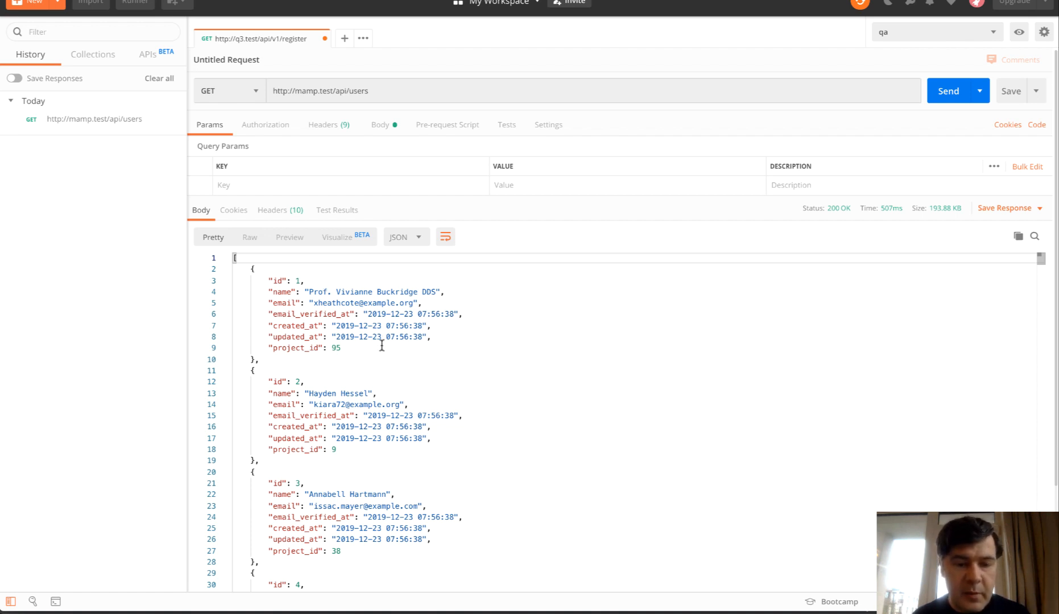
{"action": "left_click", "coordinate": [947, 91]}
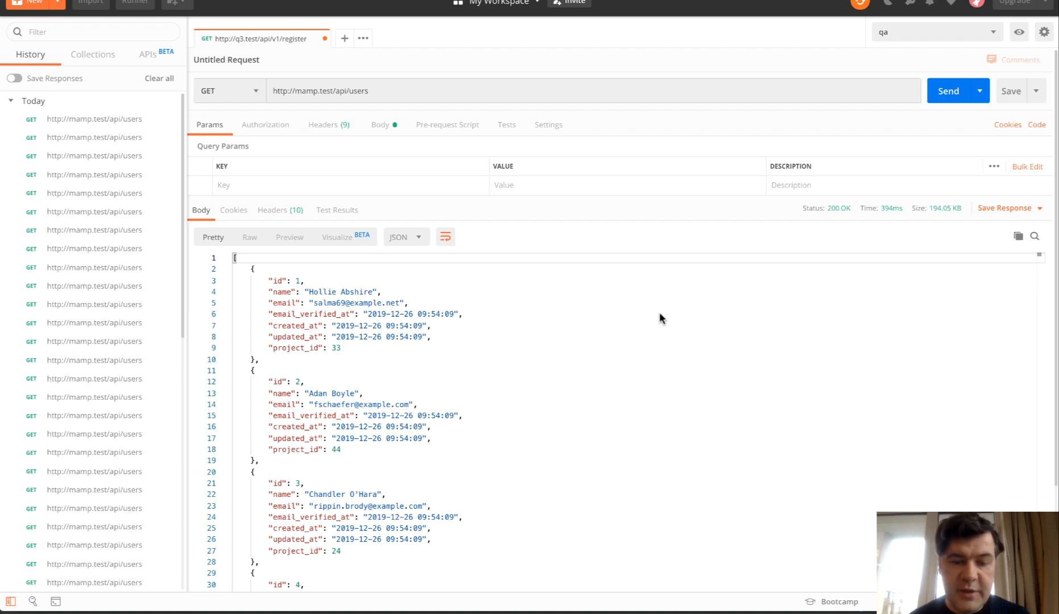
{"action": "mouse_move", "coordinate": [935, 215]}
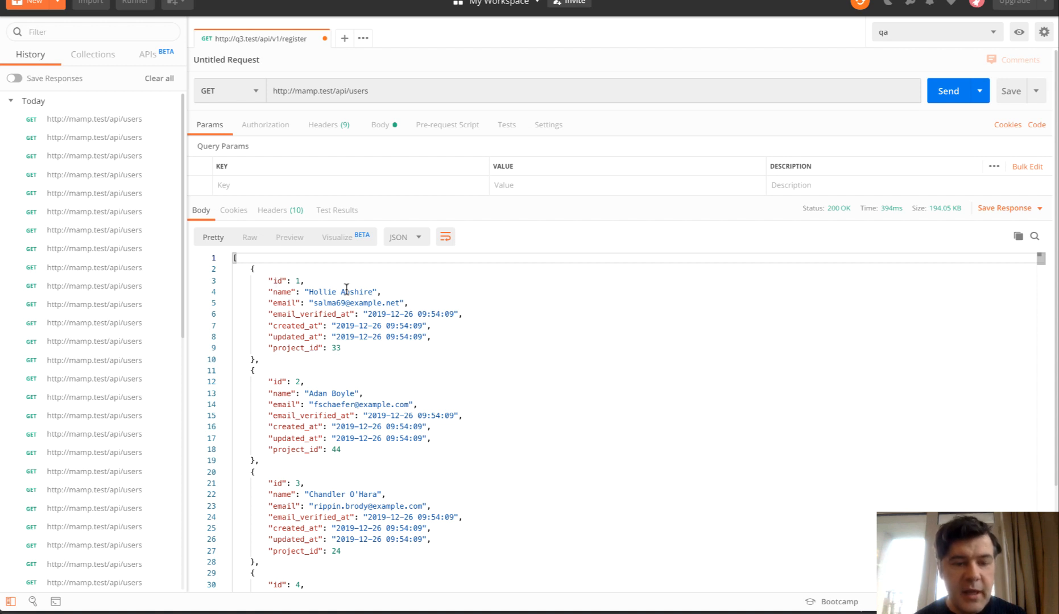
{"action": "mouse_move", "coordinate": [337, 354]}
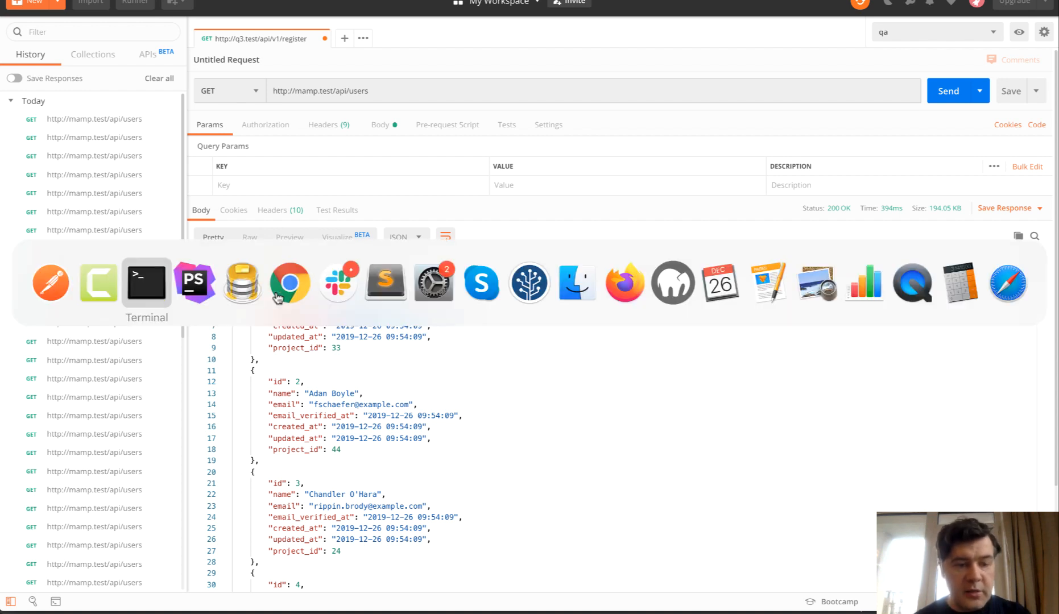
Step: Replace User::all() in index() with User::with('project')->get()
{"action": "left_click", "coordinate": [194, 283]}
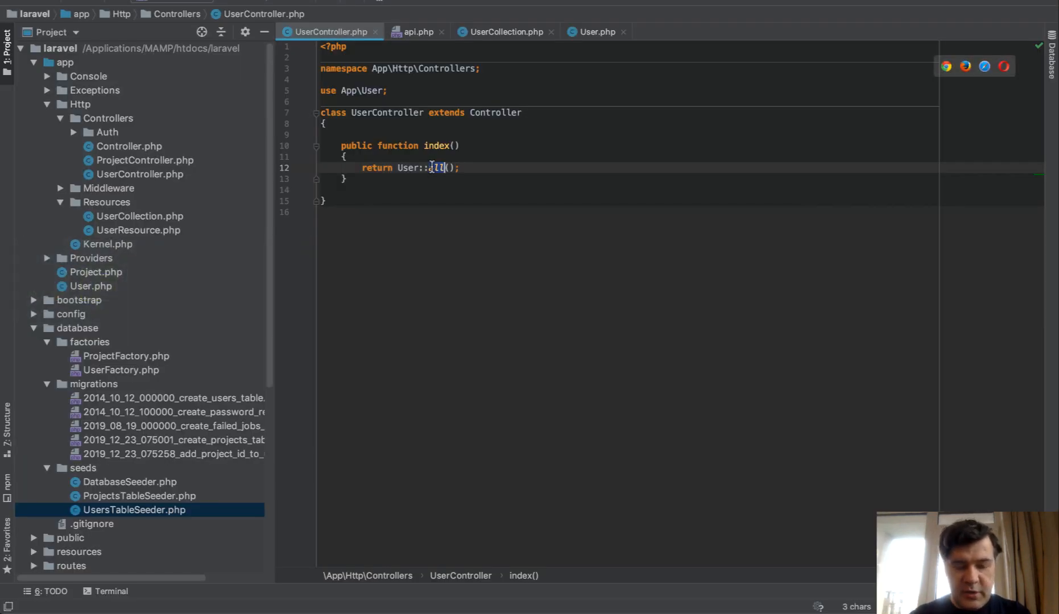
{"action": "type", "text": "with"}
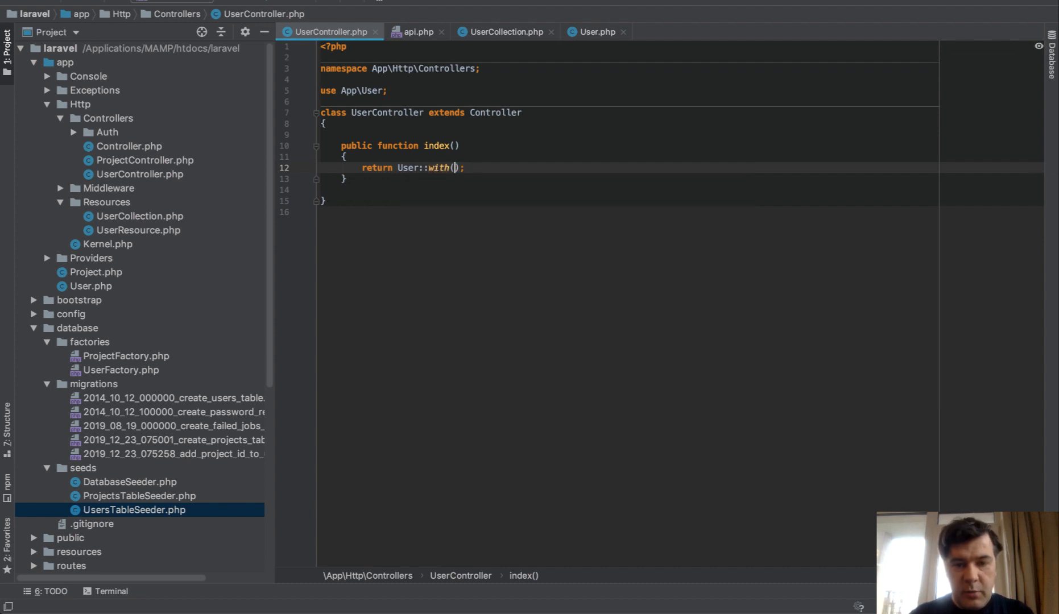
{"action": "type", "text": "'project'"}
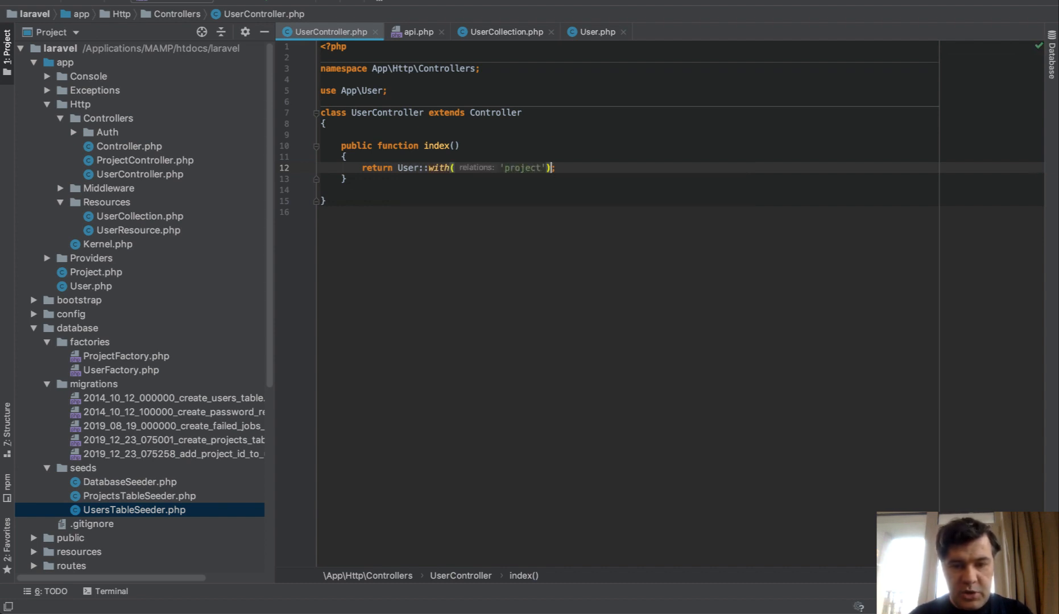
{"action": "type", "text": "->get()"}
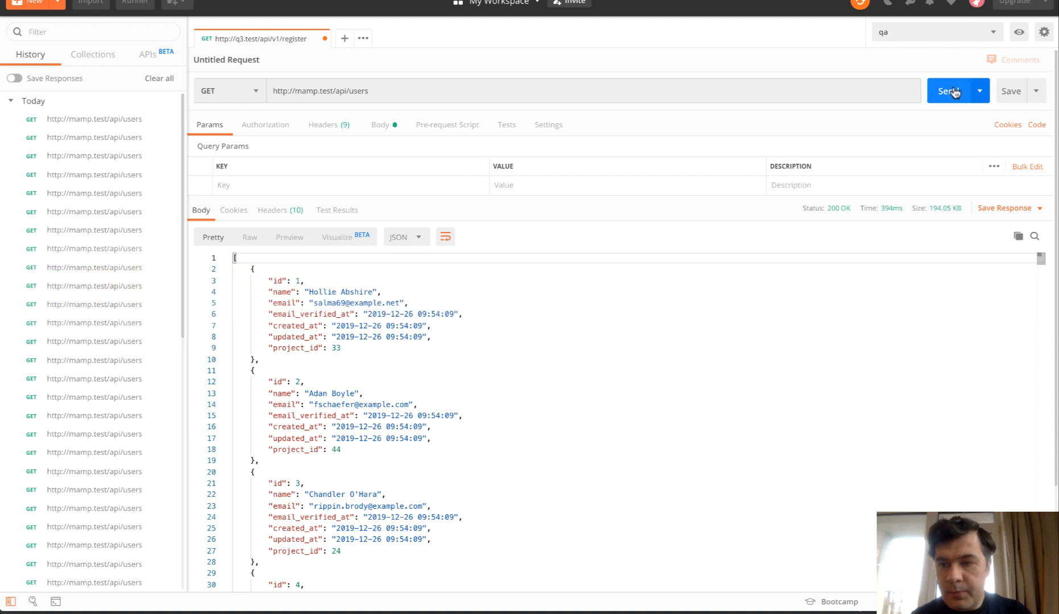
Step: Resend the users request and check the 1.23 MB size breakdown with nested projects
{"action": "left_click", "coordinate": [951, 91]}
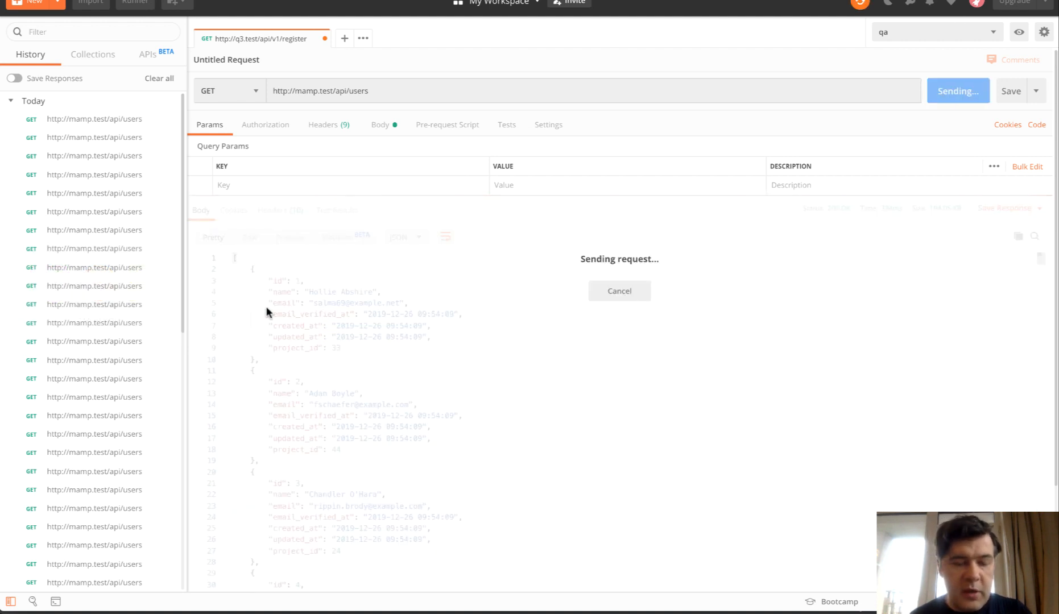
{"action": "mouse_move", "coordinate": [287, 343]}
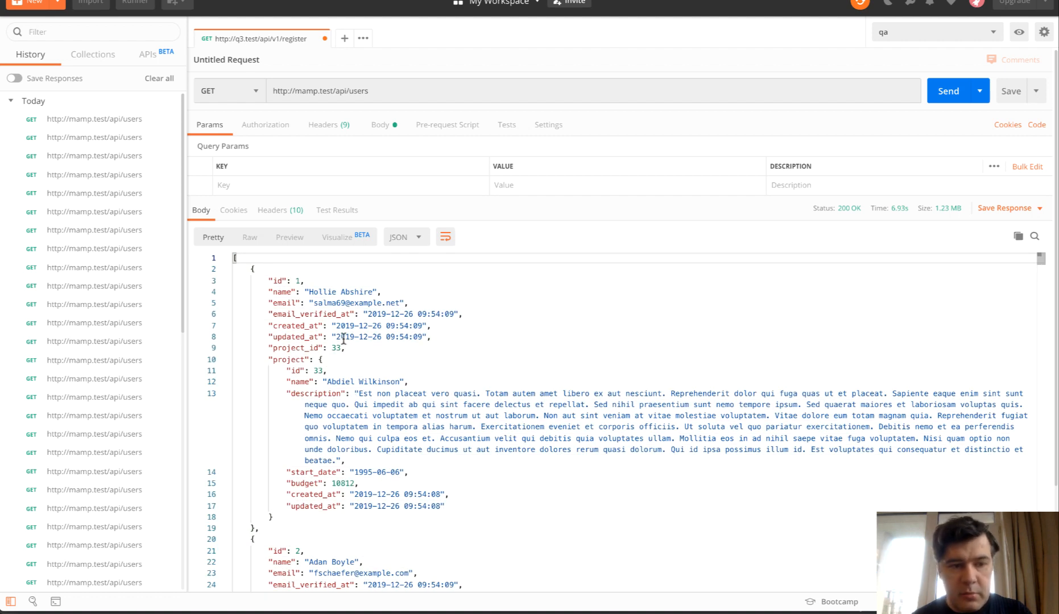
{"action": "mouse_move", "coordinate": [932, 216]}
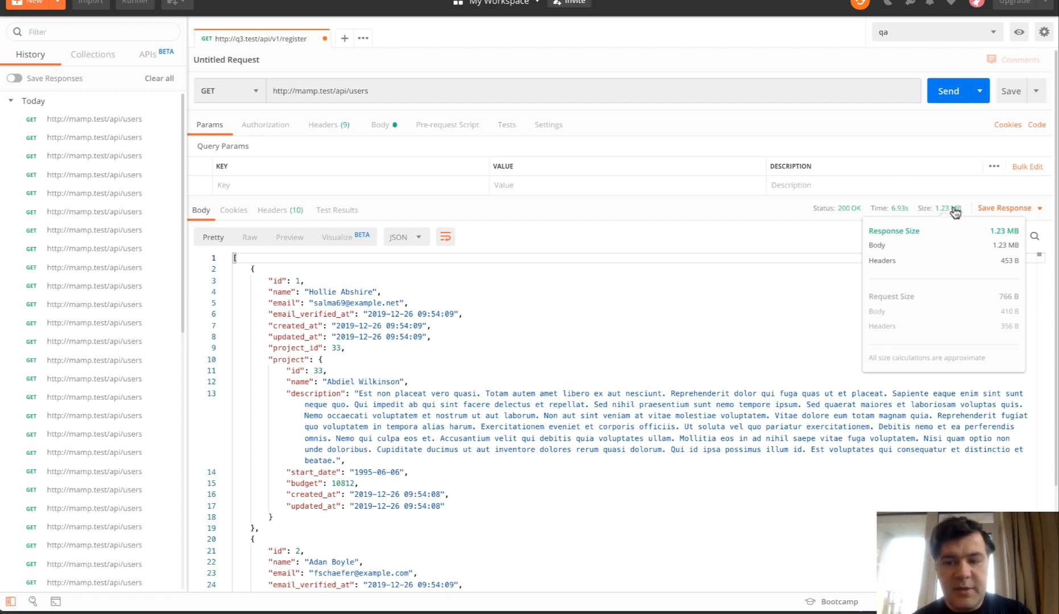
{"action": "mouse_move", "coordinate": [904, 227]}
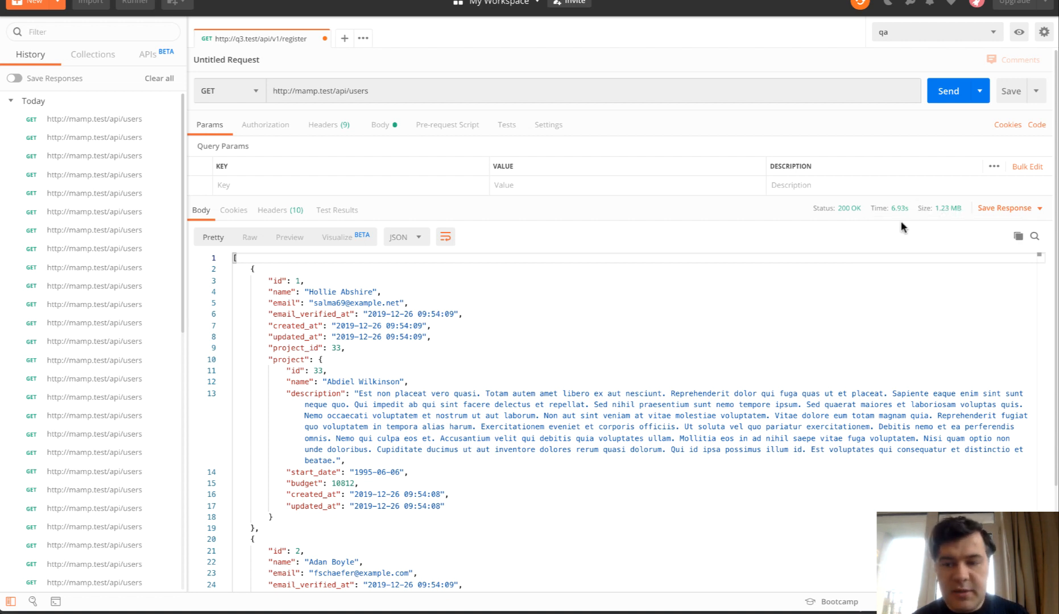
{"action": "mouse_move", "coordinate": [931, 229]}
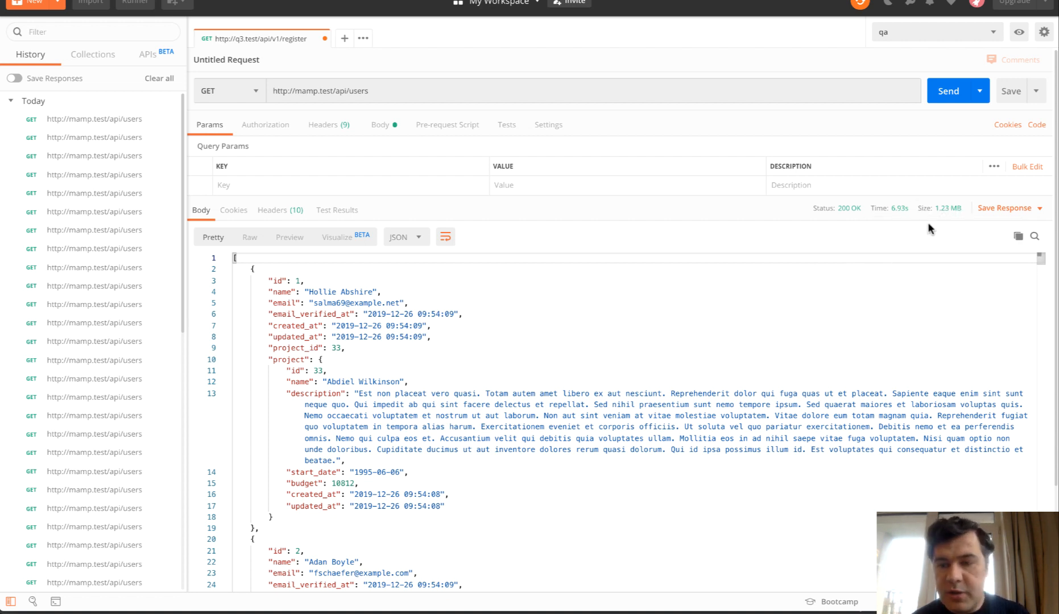
{"action": "mouse_move", "coordinate": [922, 219]}
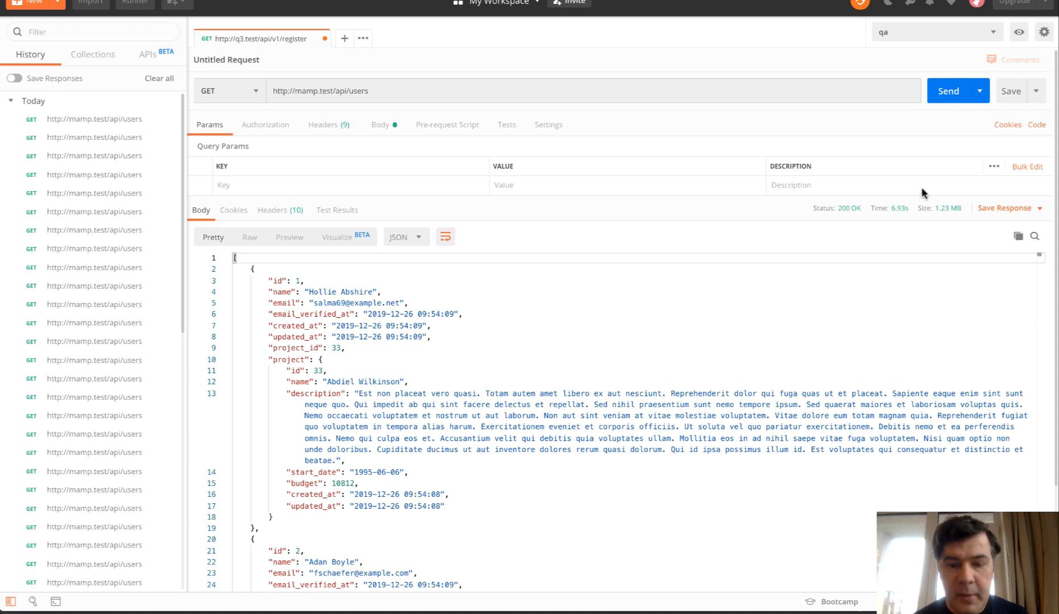
{"action": "left_click_drag", "start_coordinate": [356, 393], "coordinate": [370, 404]}
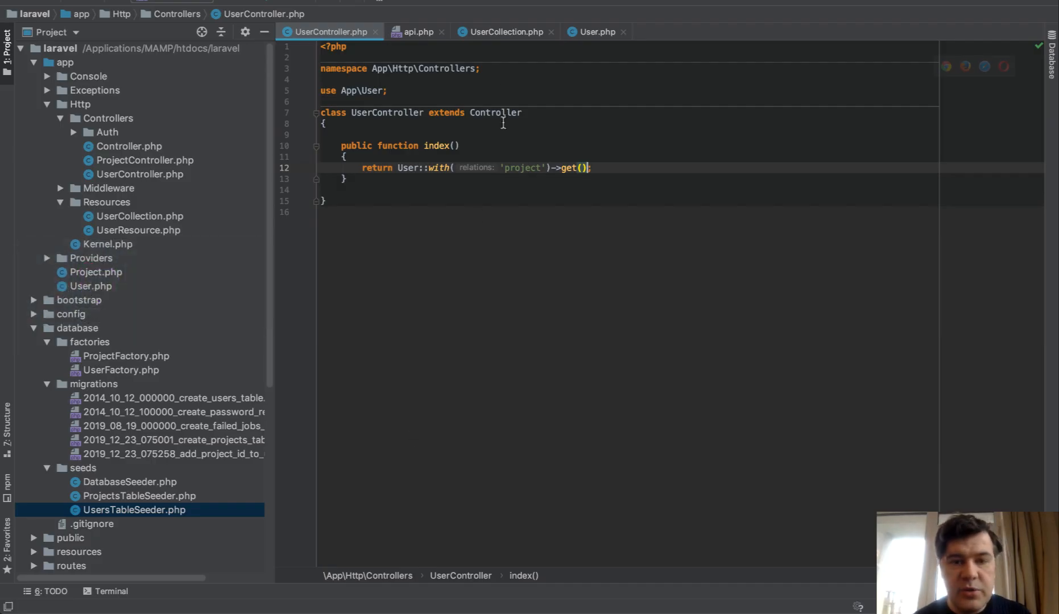
Step: Edit UserCollection toArray() to return id, name, email and project name
{"action": "left_click", "coordinate": [503, 32]}
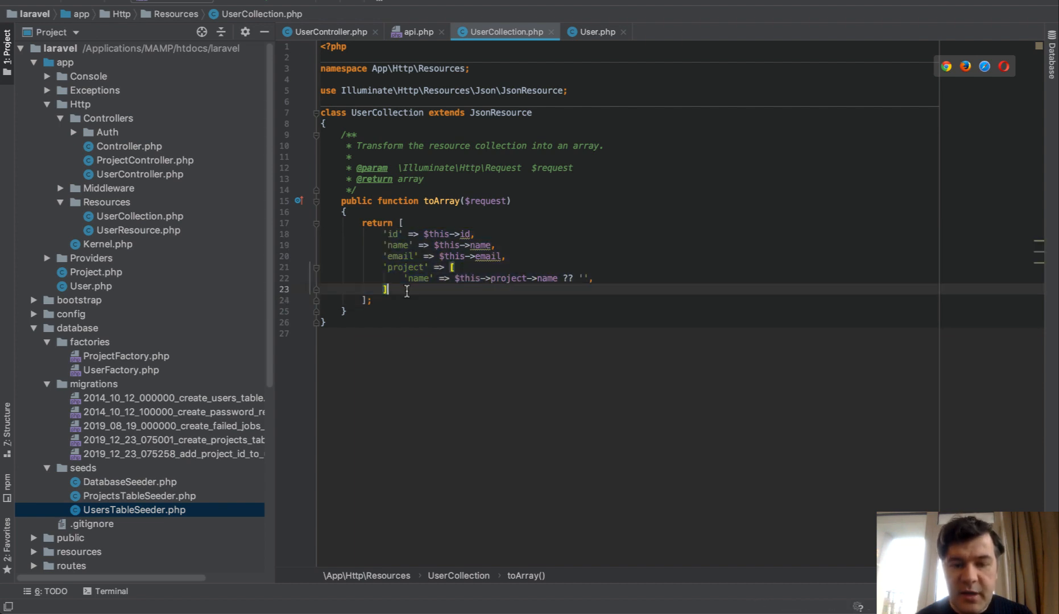
{"action": "left_click", "coordinate": [330, 32]}
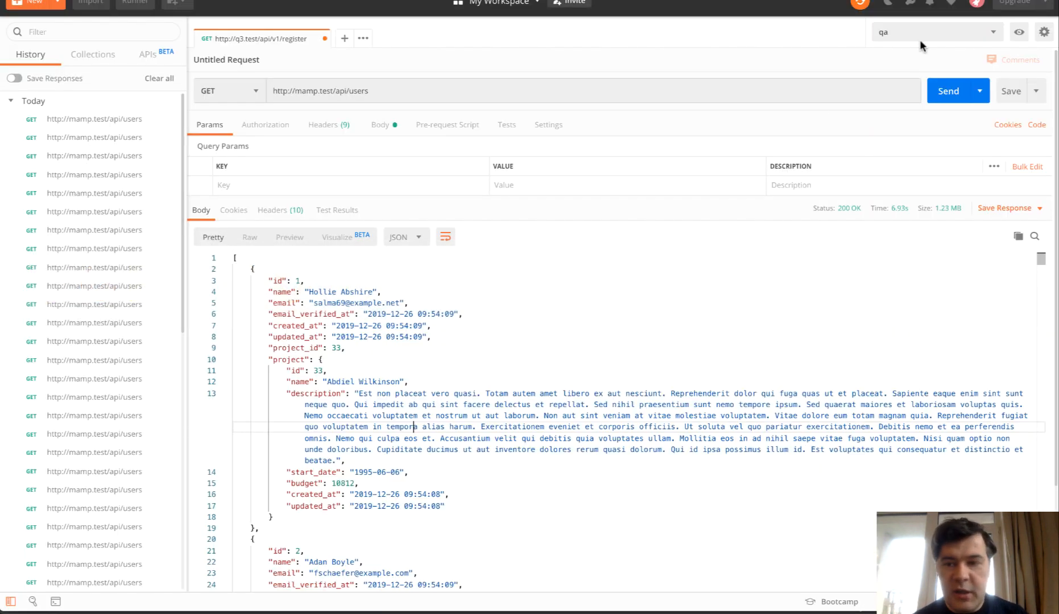
Step: Resend the users request and confirm the trimmed data array at 106.01 KB
{"action": "left_click", "coordinate": [948, 90]}
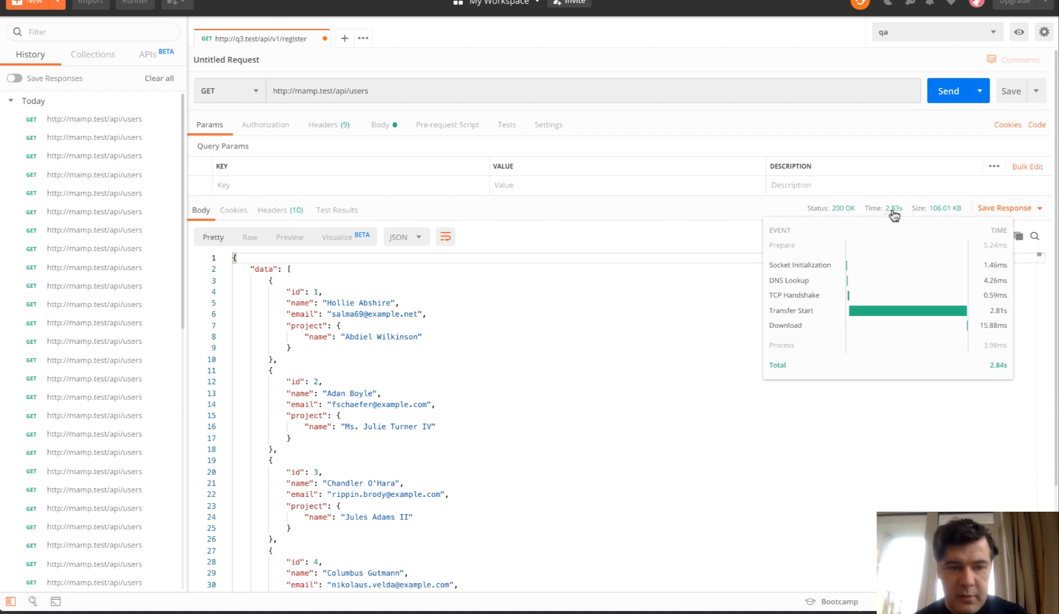
{"action": "mouse_move", "coordinate": [941, 208]}
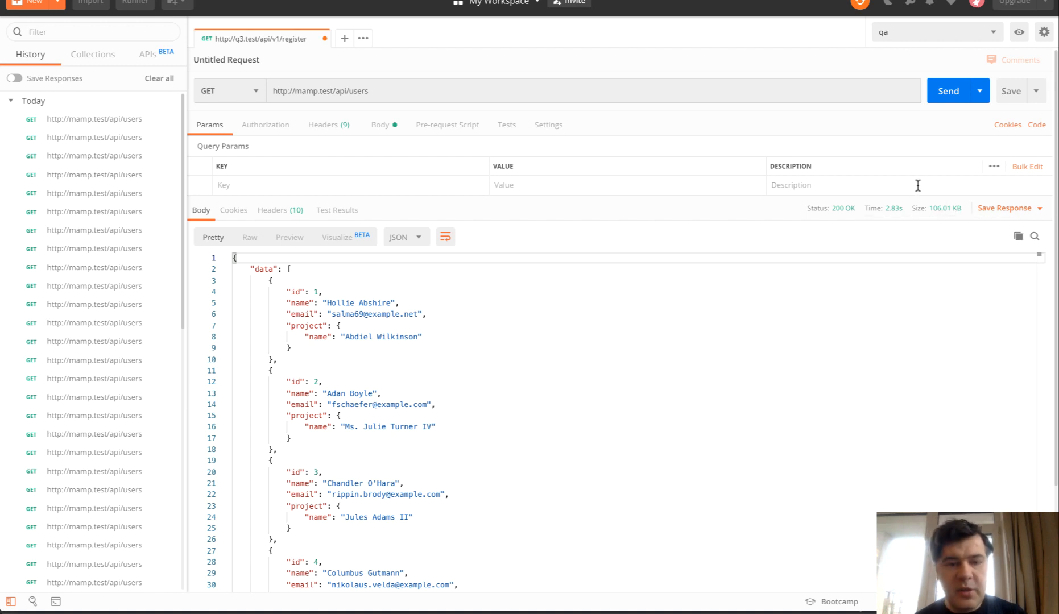
{"action": "mouse_move", "coordinate": [572, 357]}
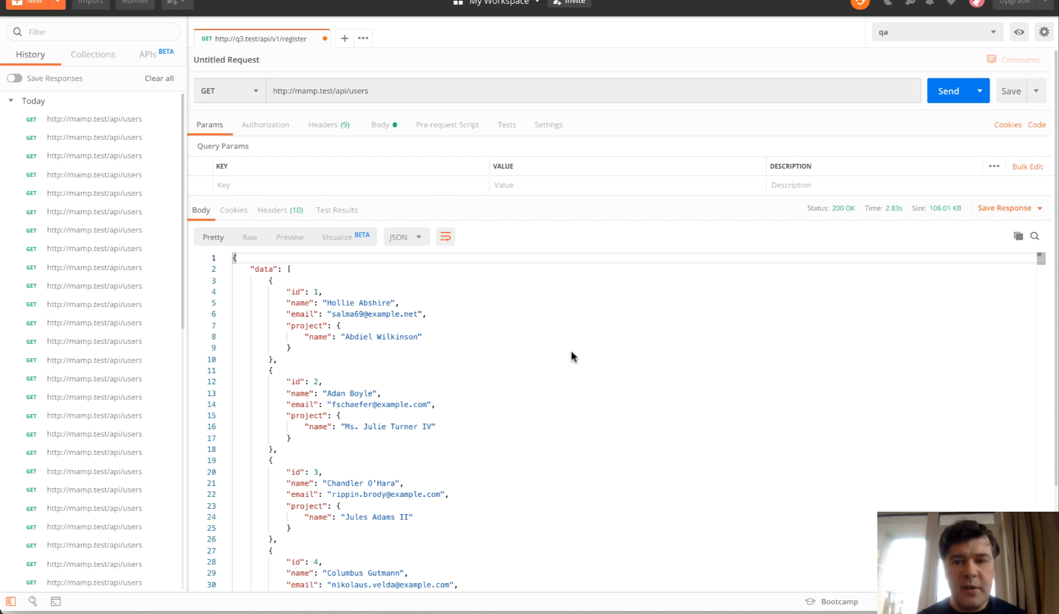
{"action": "mouse_move", "coordinate": [497, 292]}
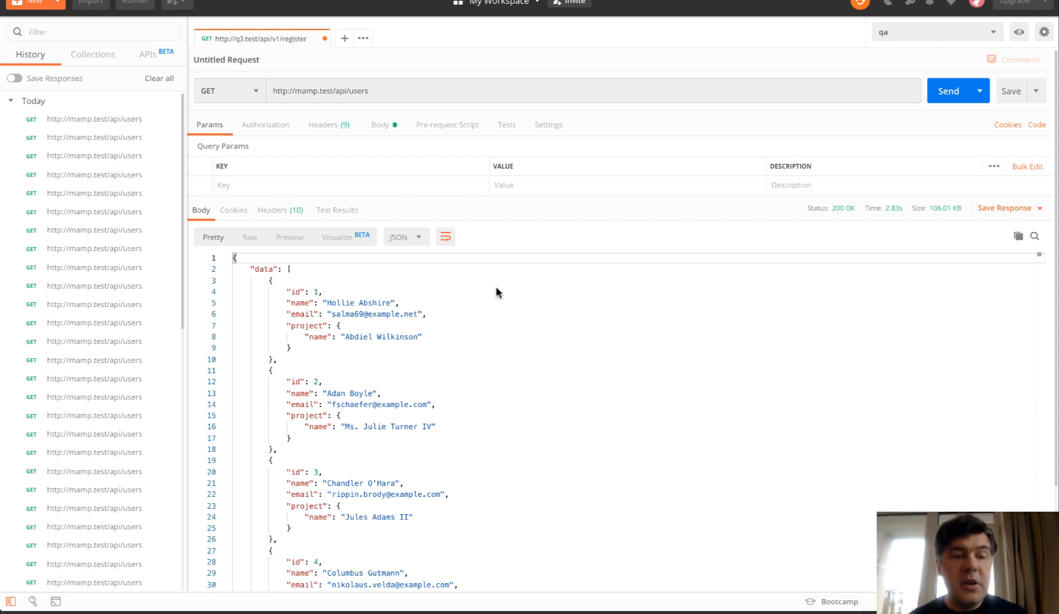